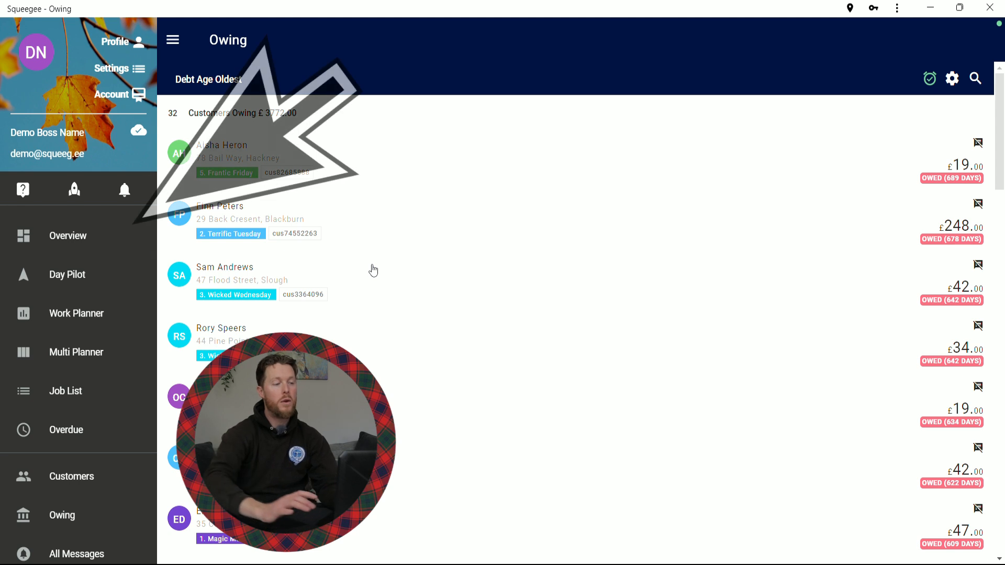
{"action": "mouse_move", "coordinate": [96, 274]}
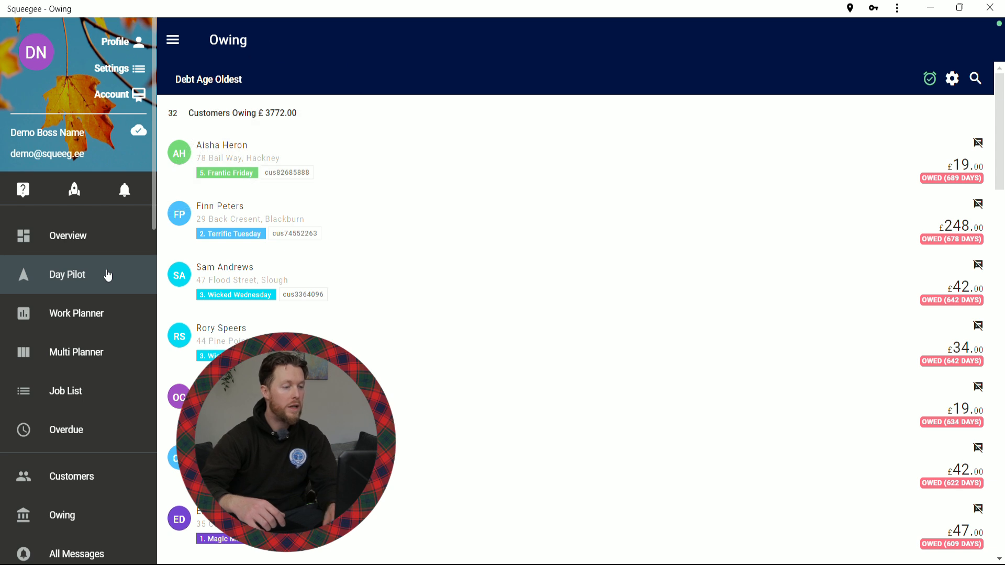
{"action": "mouse_move", "coordinate": [118, 313]}
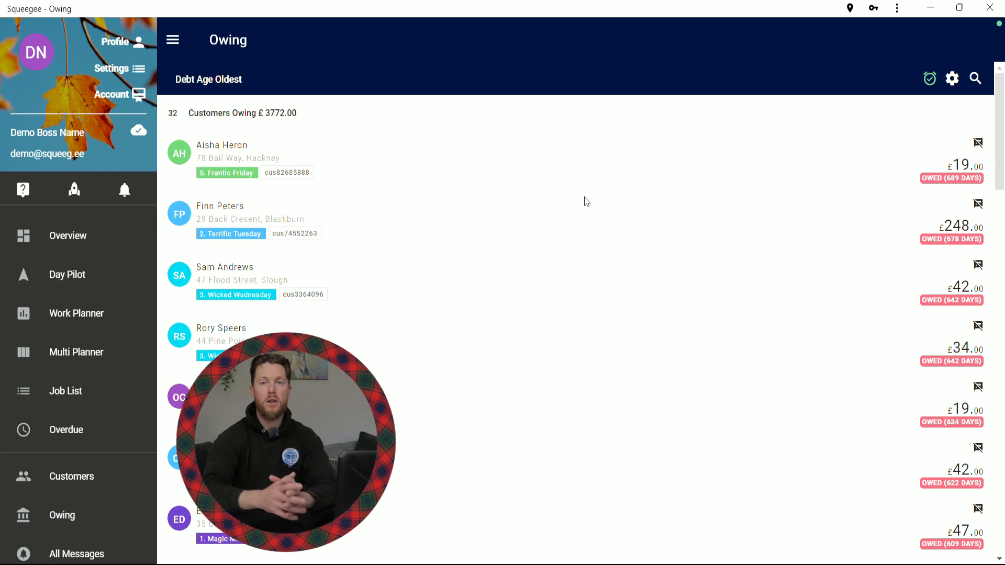
{"action": "mouse_move", "coordinate": [649, 82]}
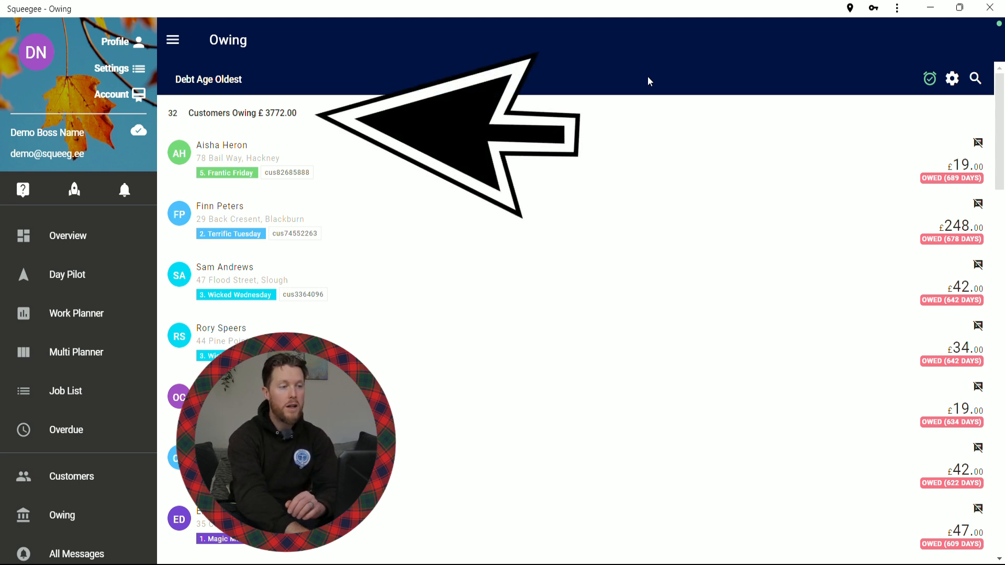
{"action": "mouse_move", "coordinate": [182, 125]}
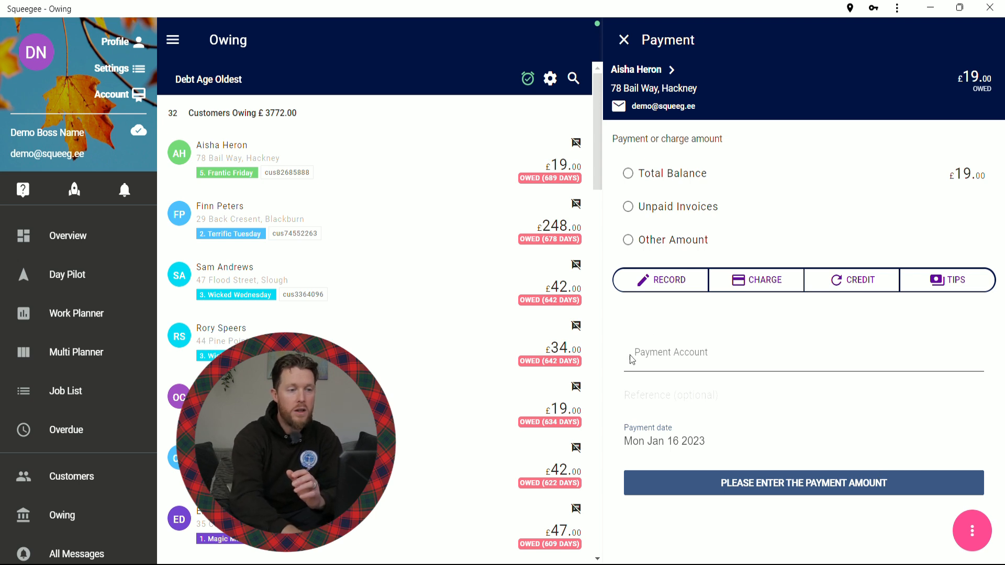
{"action": "mouse_move", "coordinate": [506, 71]}
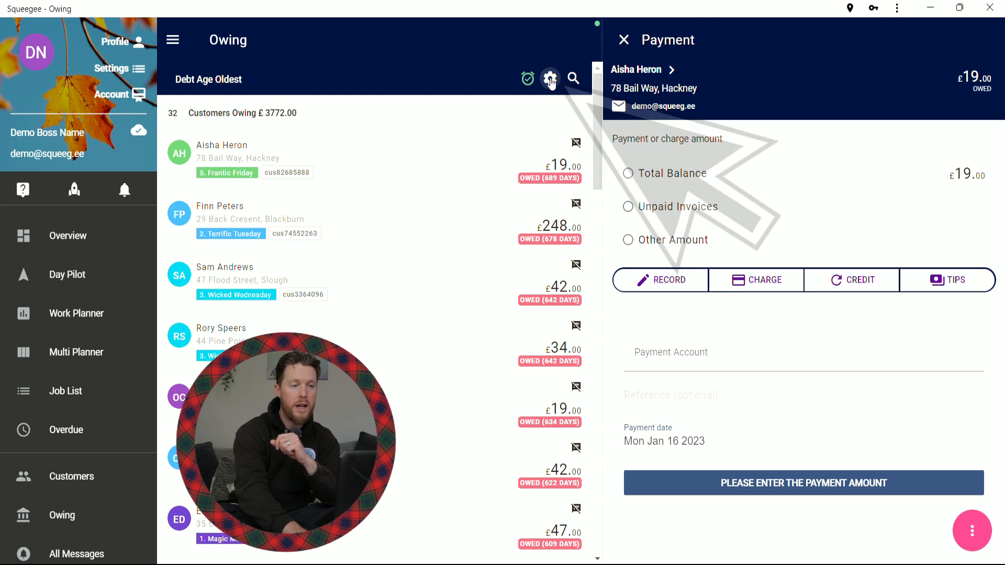
Bring up the Customer View Options from the gear icon above the Owing list
{"action": "left_click", "coordinate": [550, 79]}
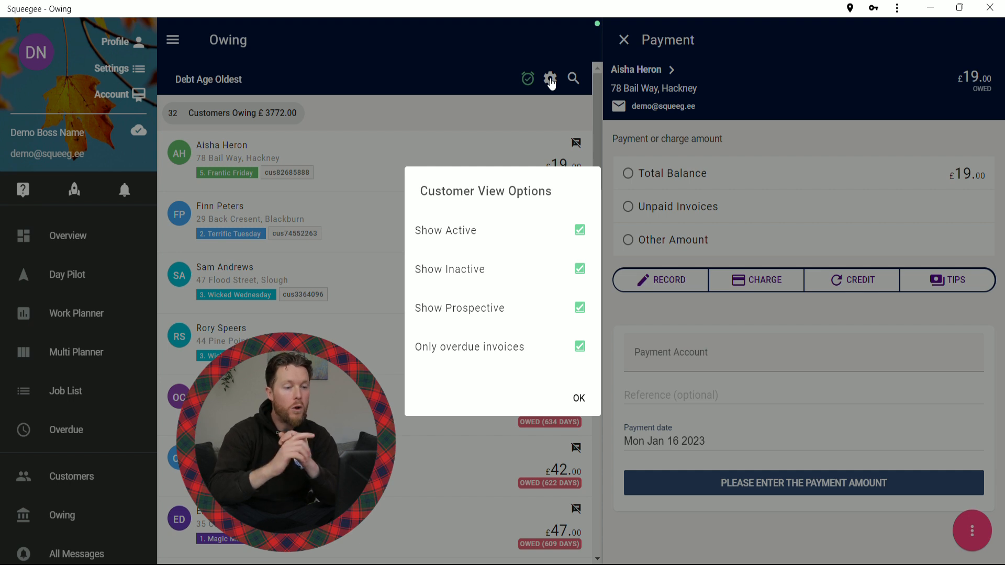
{"action": "mouse_move", "coordinate": [473, 358]}
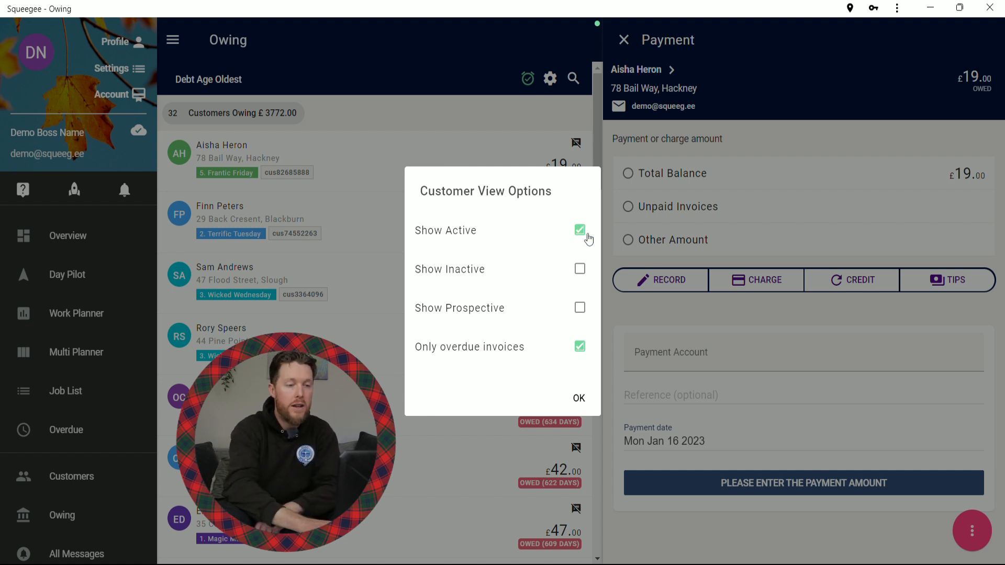
{"action": "mouse_move", "coordinate": [548, 357]}
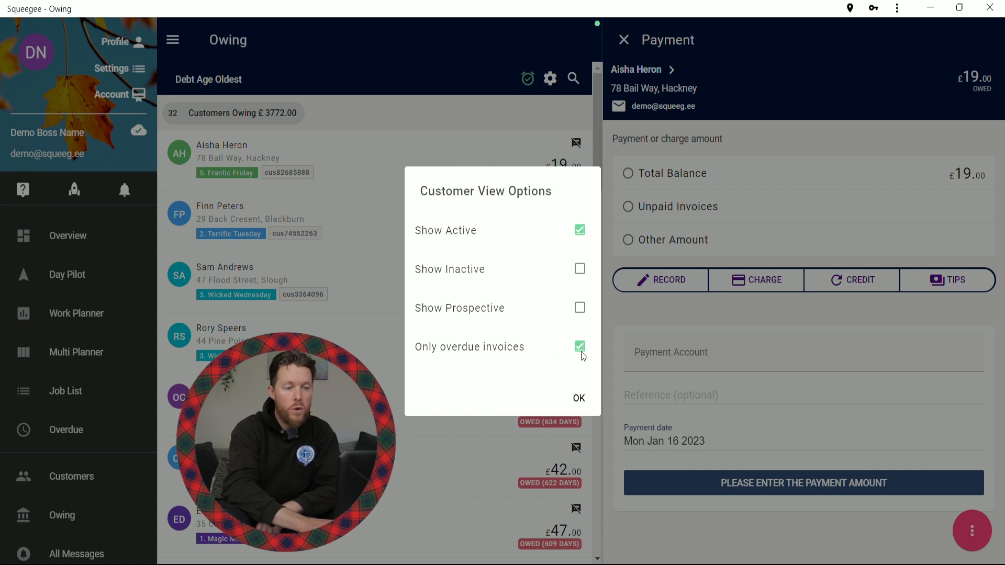
Confirm the active, overdue-only filter so the Owing list shows 32 customers owing £3772.00
{"action": "left_click", "coordinate": [578, 398]}
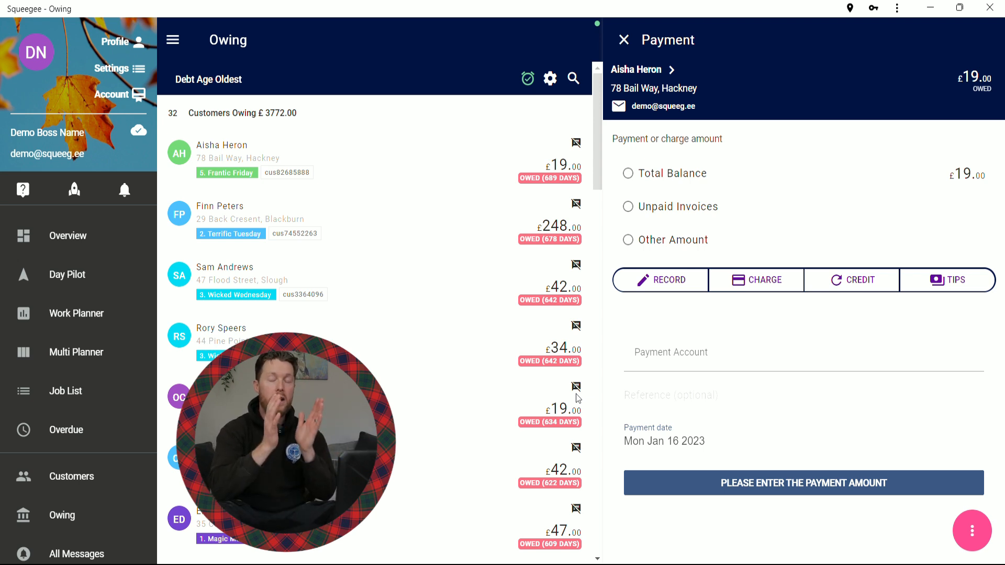
{"action": "mouse_move", "coordinate": [423, 380]}
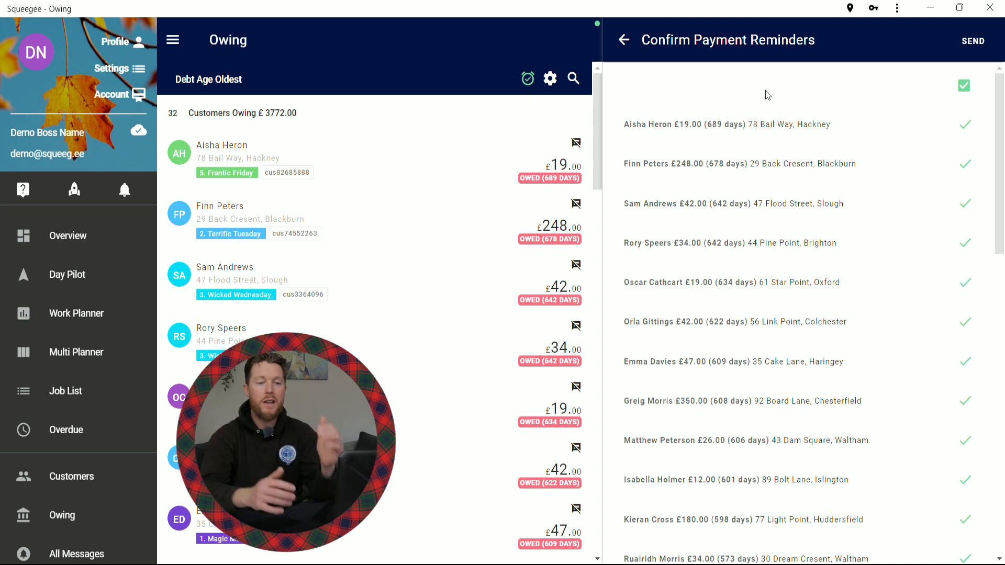
Review the reminder list and leave every overdue customer ticked via the select-all checkbox
{"action": "scroll", "scroll_direction": "down", "scroll_amount": 3}
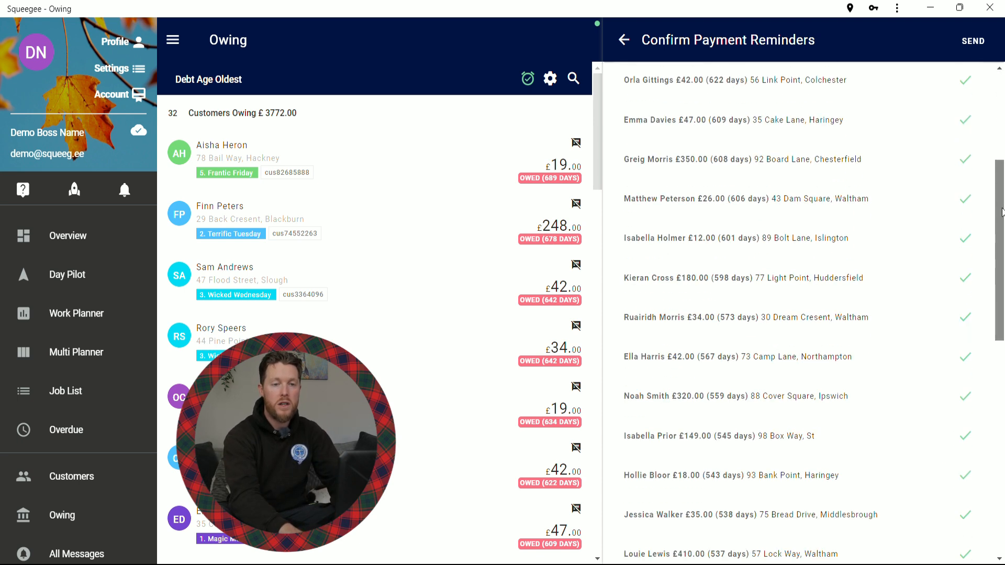
{"action": "scroll", "scroll_direction": "down", "scroll_amount": 3}
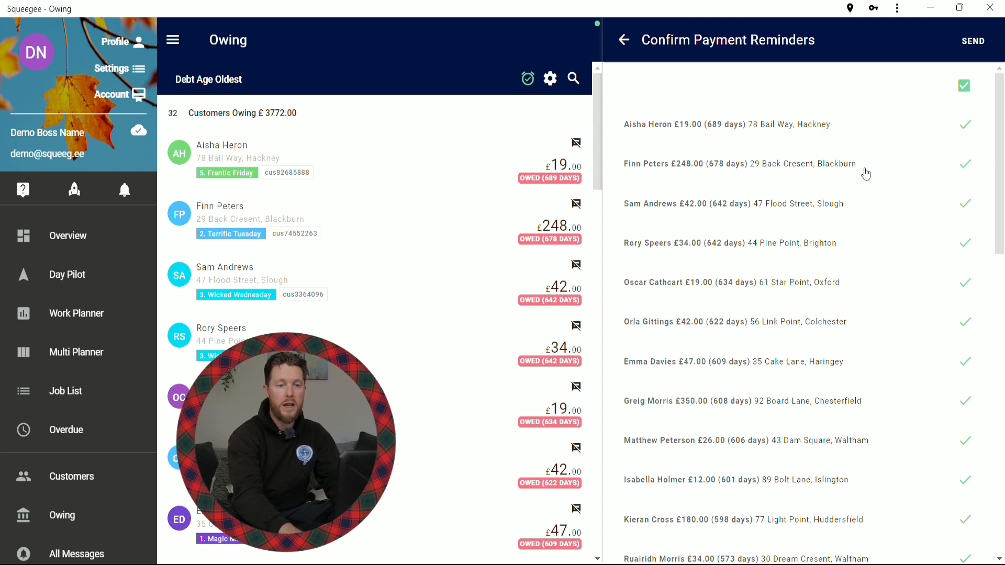
{"action": "mouse_move", "coordinate": [985, 108]}
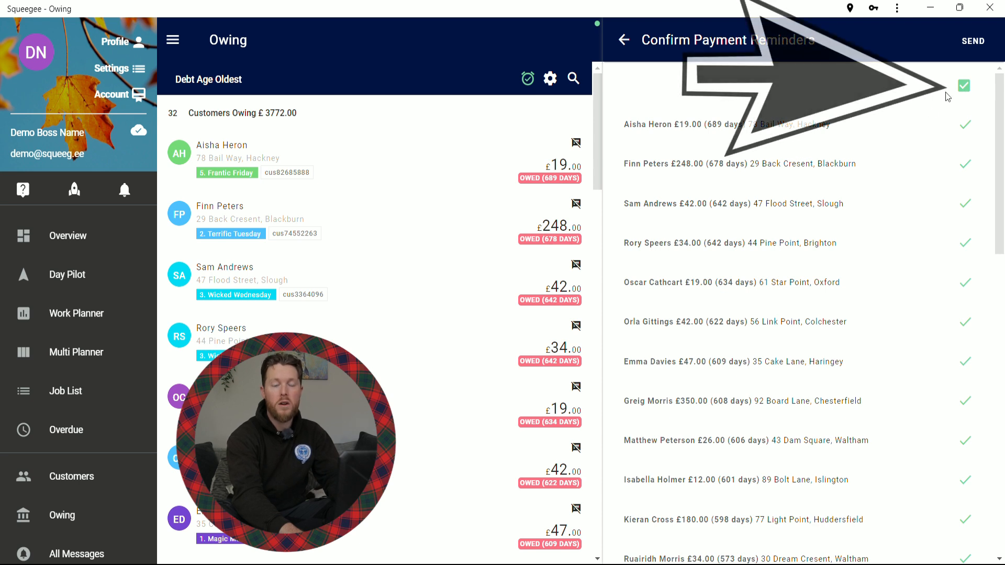
{"action": "left_click", "coordinate": [964, 86]}
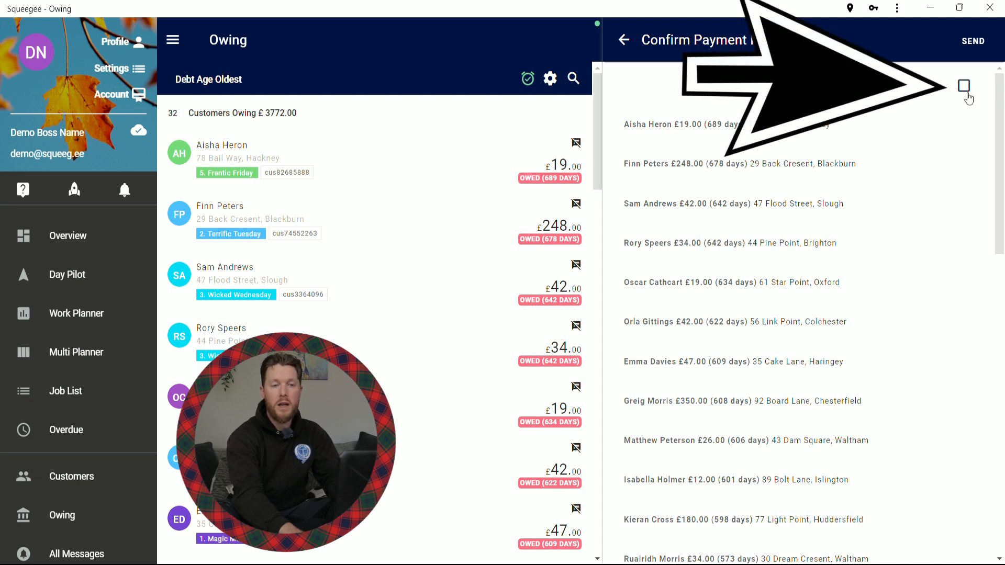
{"action": "left_click", "coordinate": [964, 86]}
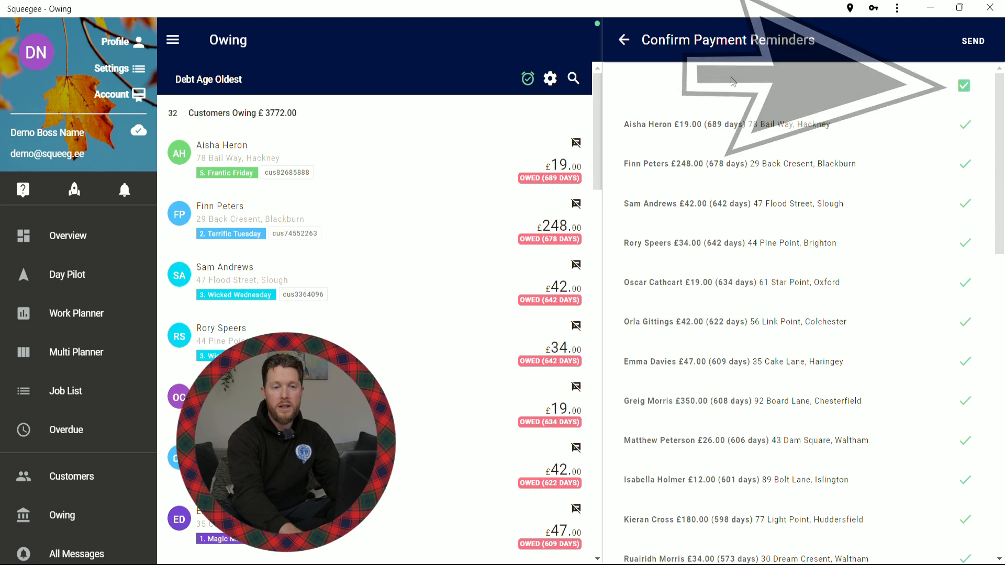